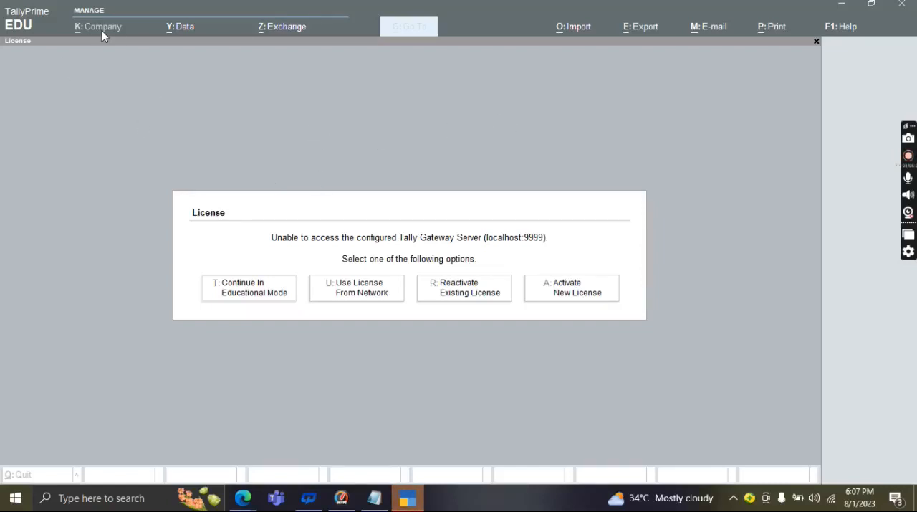
{"action": "mouse_move", "coordinate": [331, 37]}
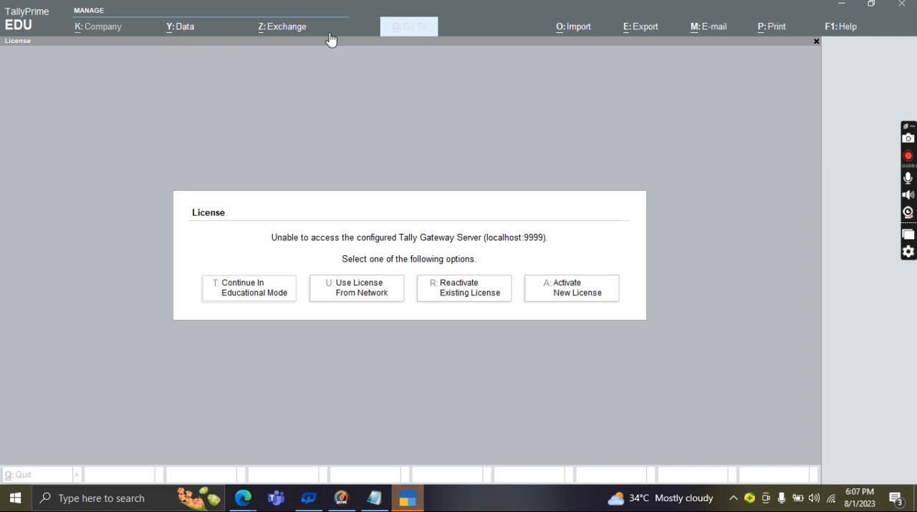
{"action": "mouse_move", "coordinate": [647, 40]}
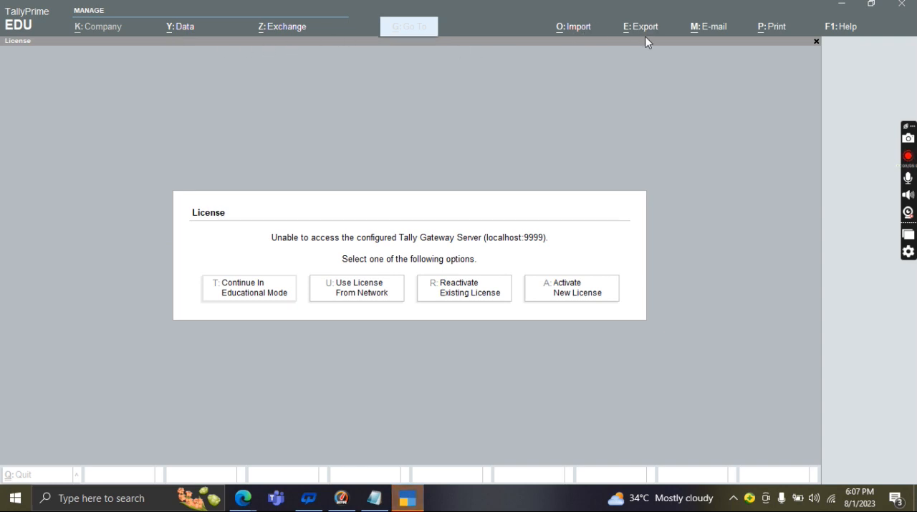
{"action": "mouse_move", "coordinate": [717, 36]}
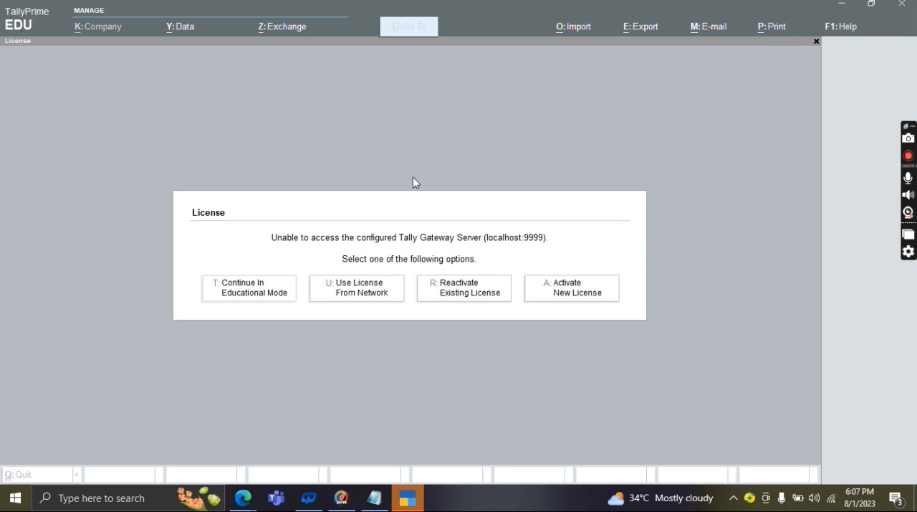
{"action": "mouse_move", "coordinate": [342, 239]}
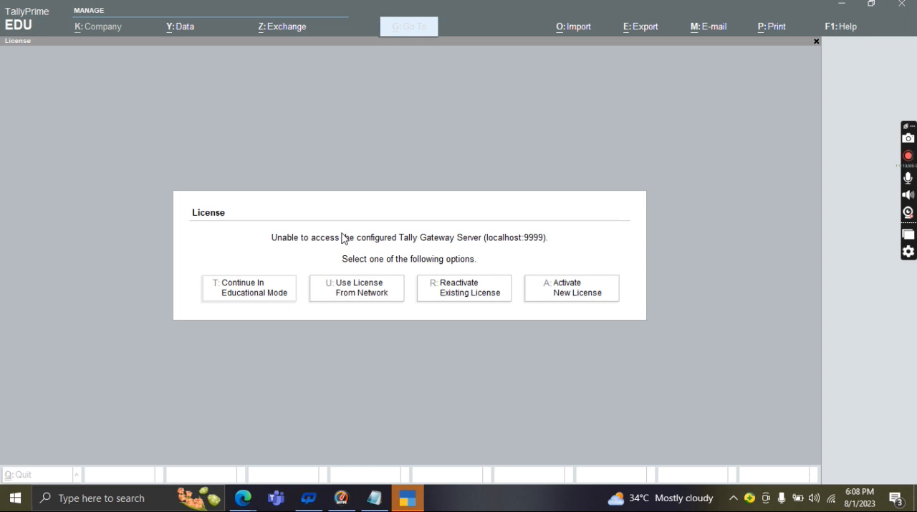
{"action": "mouse_move", "coordinate": [112, 37]}
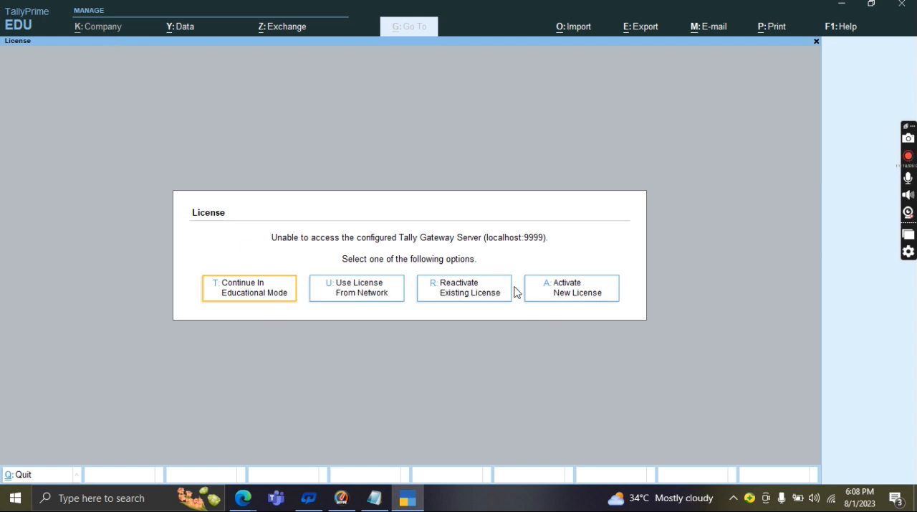
{"action": "mouse_move", "coordinate": [418, 335]}
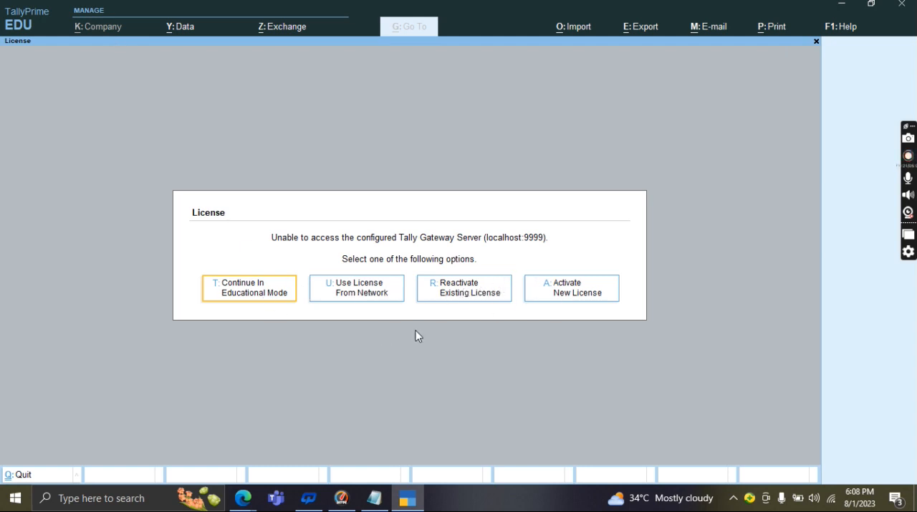
{"action": "mouse_move", "coordinate": [386, 301]}
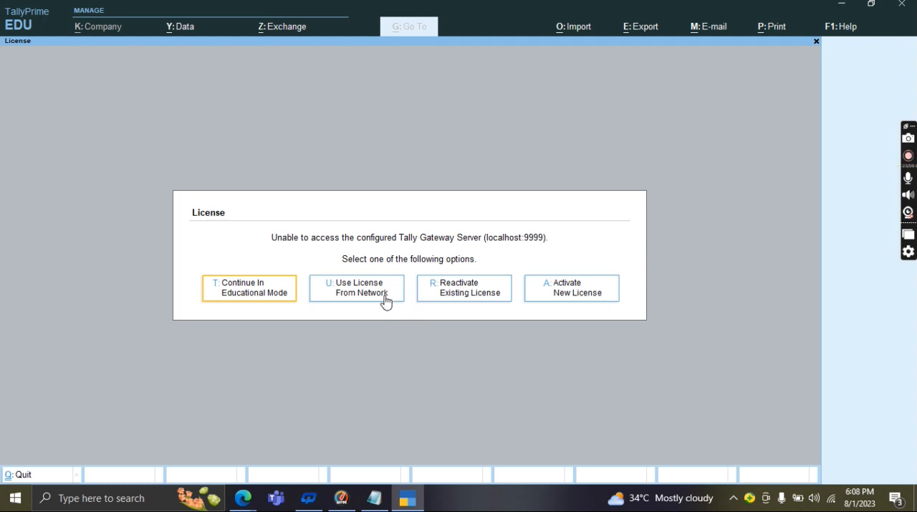
{"action": "mouse_move", "coordinate": [252, 298]}
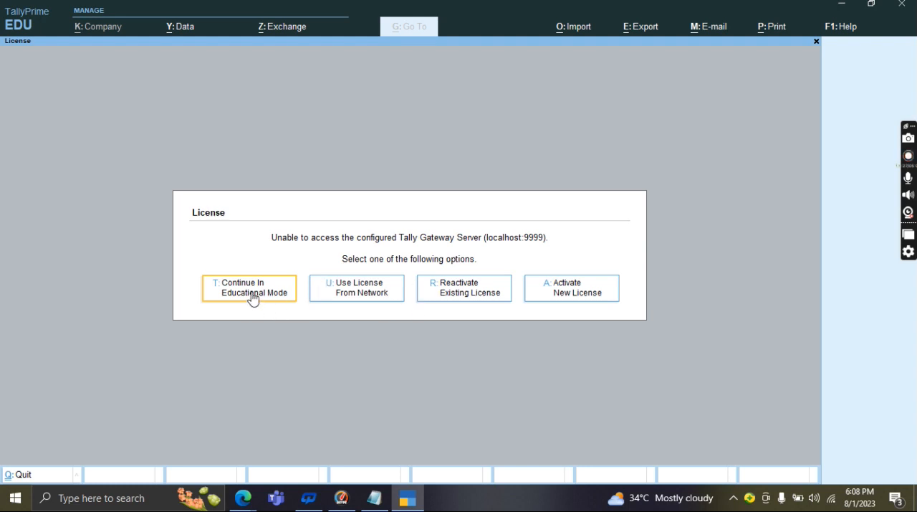
Show the Data menu with its Backup, Restore, Repair, Migrate and Data Path options
{"action": "left_click", "coordinate": [907, 154]}
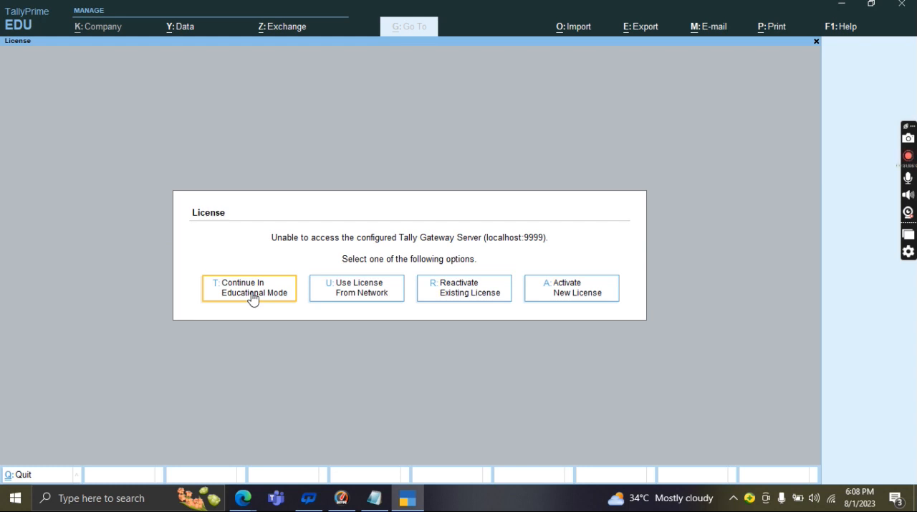
{"action": "mouse_move", "coordinate": [266, 300]}
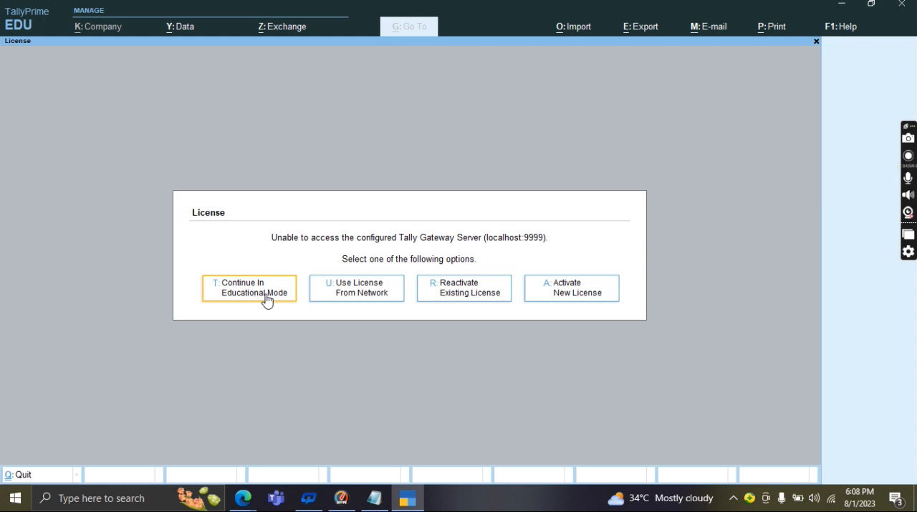
{"action": "left_click", "coordinate": [907, 155]}
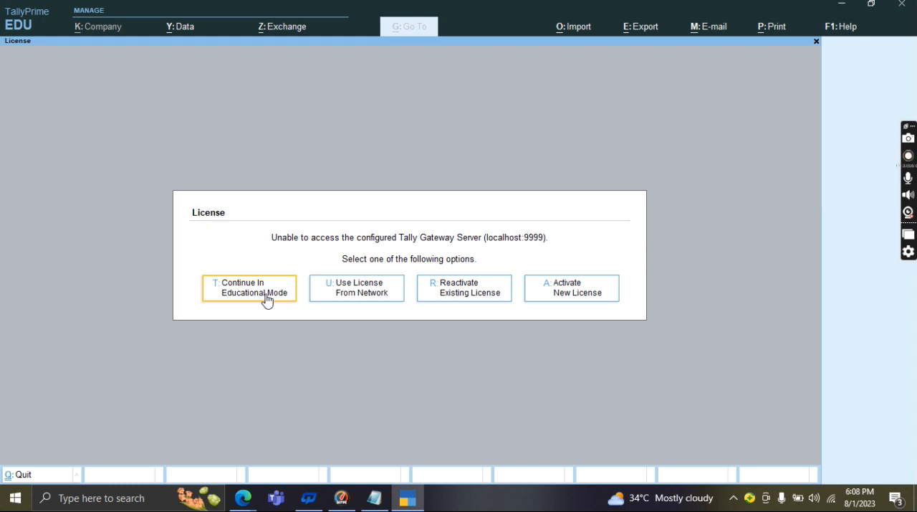
{"action": "mouse_move", "coordinate": [314, 298]}
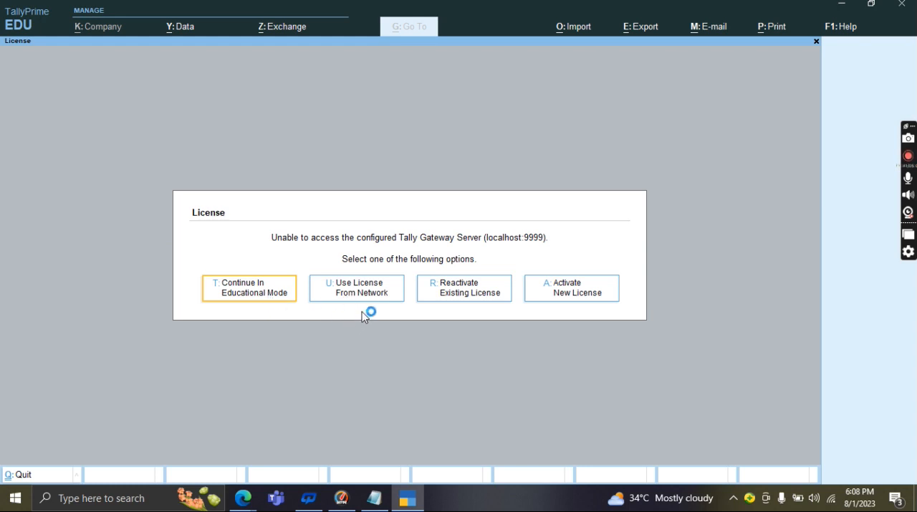
{"action": "mouse_move", "coordinate": [361, 293]}
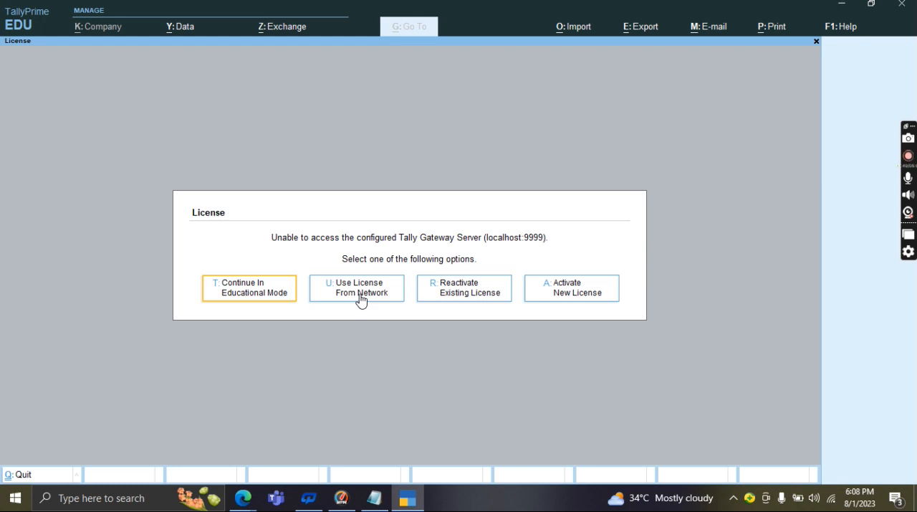
{"action": "mouse_move", "coordinate": [369, 298]}
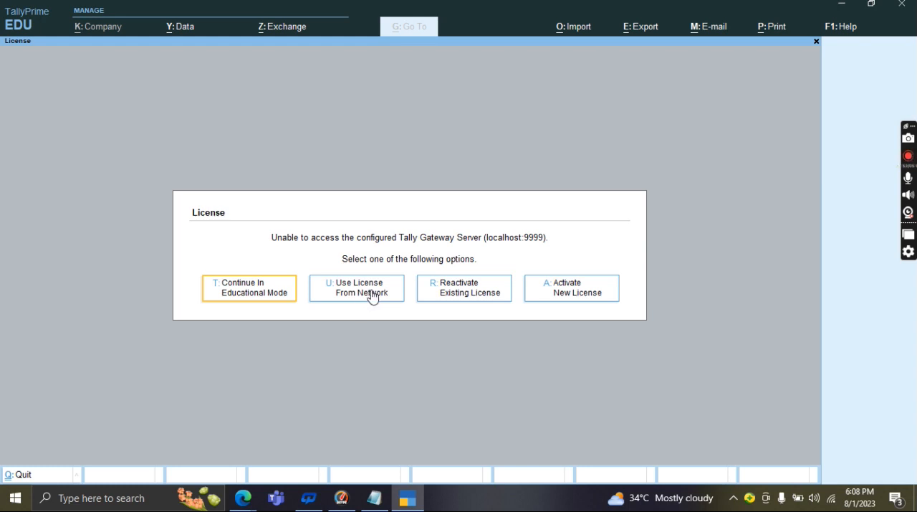
{"action": "mouse_move", "coordinate": [542, 294]}
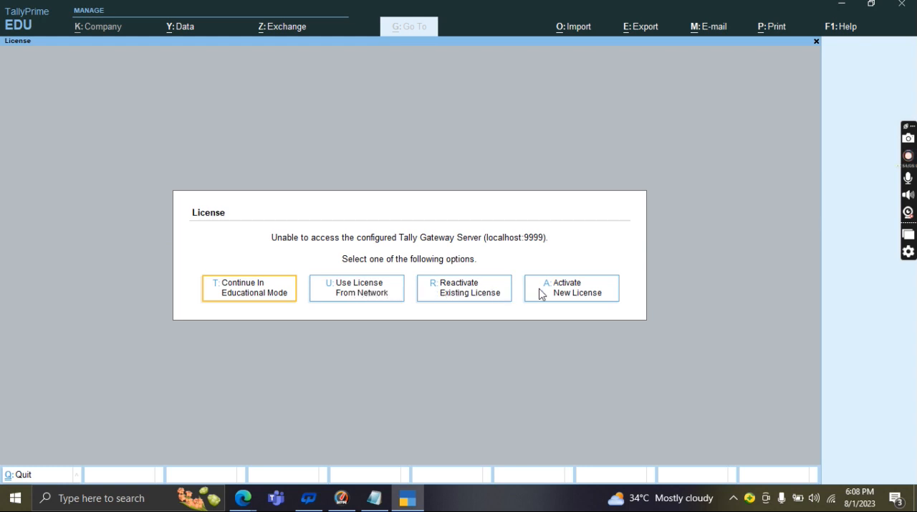
{"action": "mouse_move", "coordinate": [453, 301]}
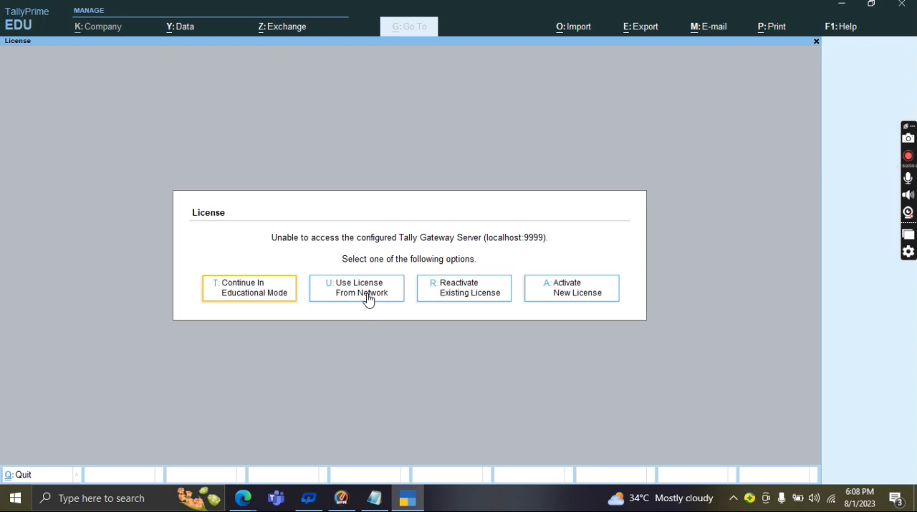
{"action": "mouse_move", "coordinate": [450, 298]}
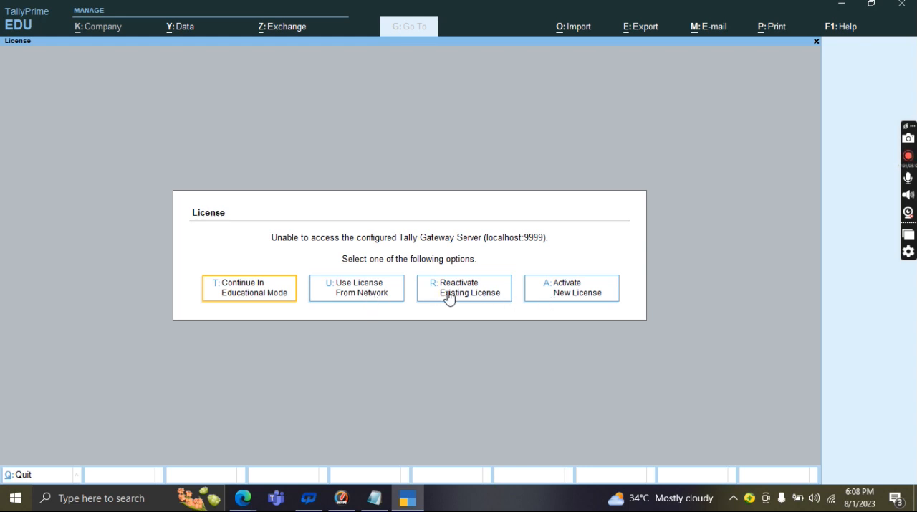
{"action": "mouse_move", "coordinate": [470, 297]}
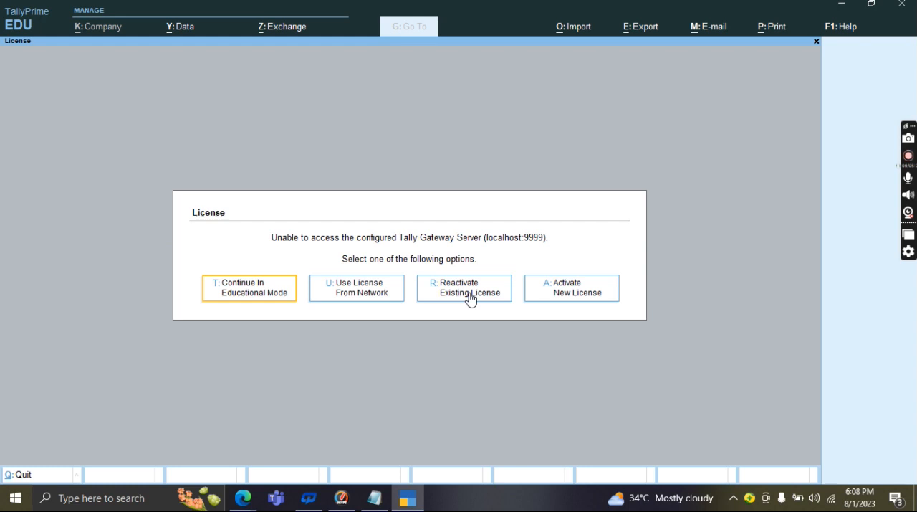
{"action": "mouse_move", "coordinate": [525, 301]}
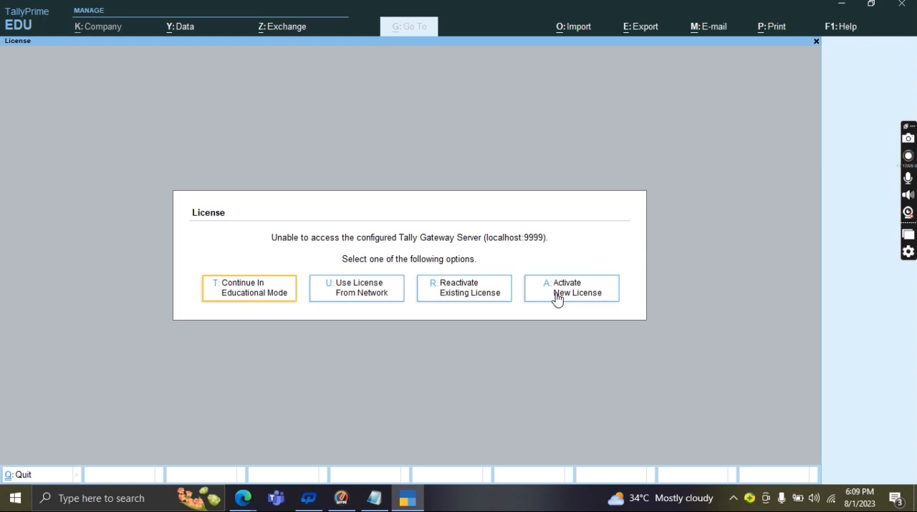
{"action": "mouse_move", "coordinate": [556, 300]}
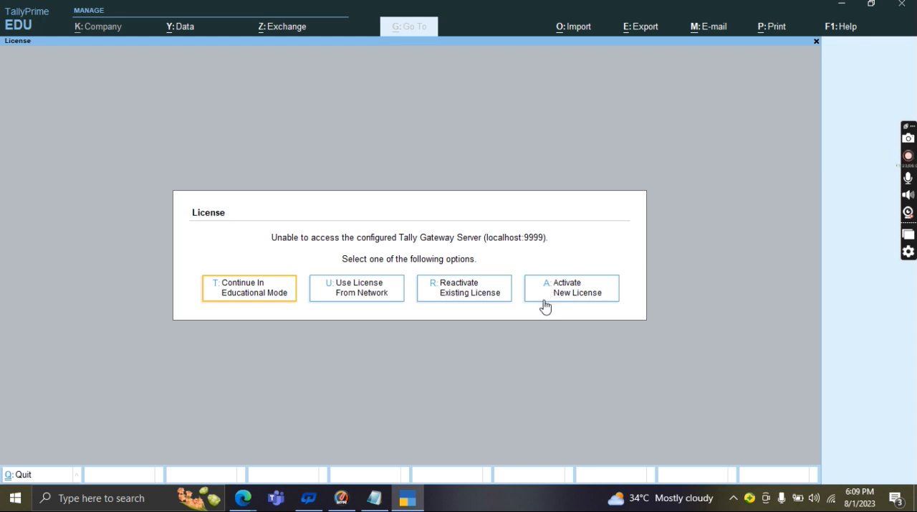
{"action": "mouse_move", "coordinate": [321, 235]}
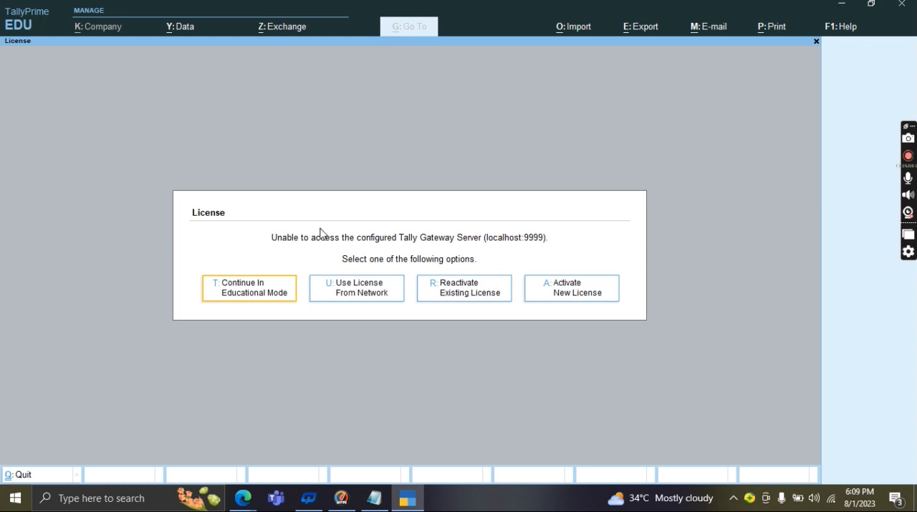
{"action": "mouse_move", "coordinate": [249, 229]}
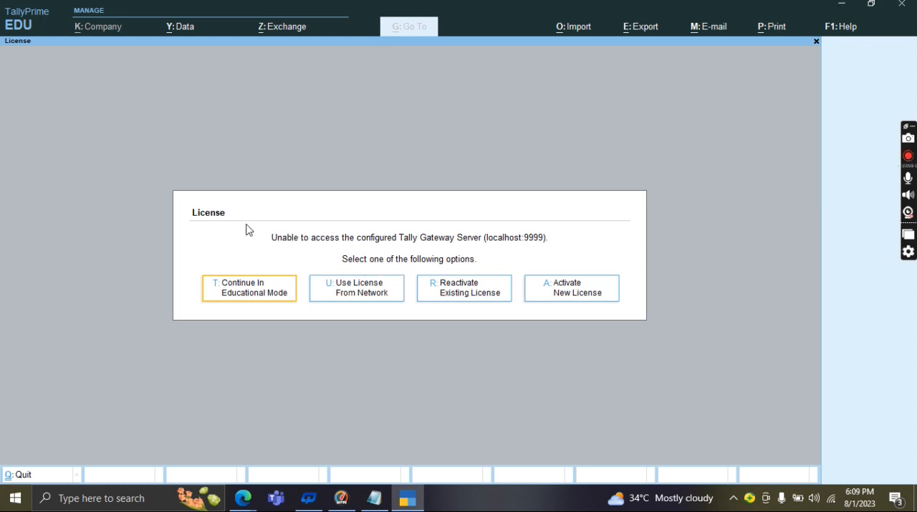
{"action": "mouse_move", "coordinate": [192, 52]}
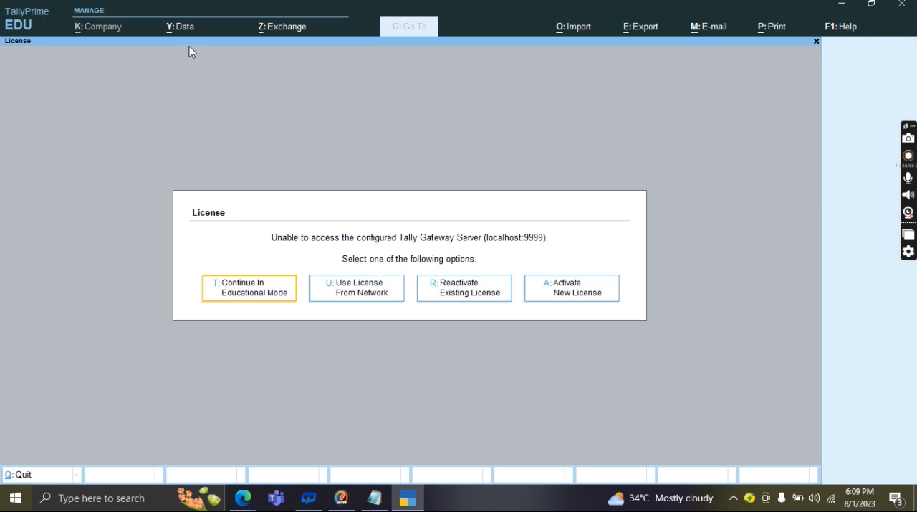
{"action": "mouse_move", "coordinate": [181, 30]}
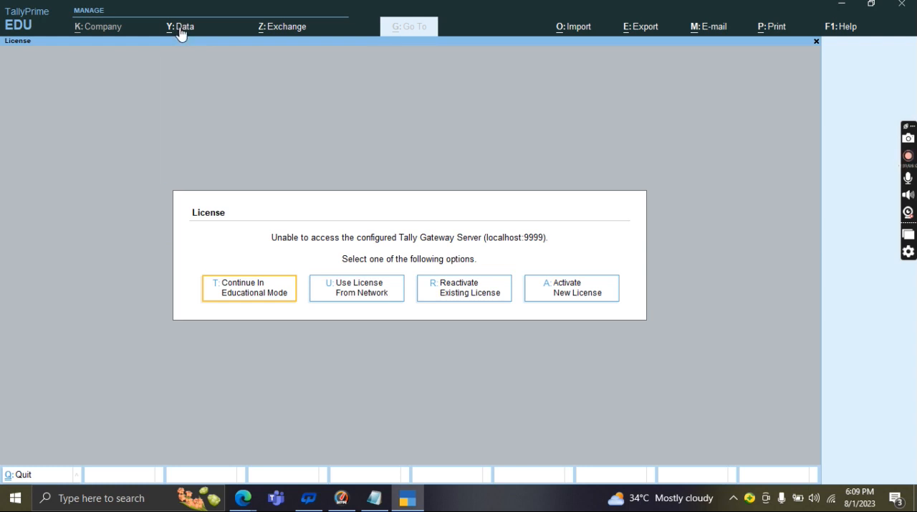
{"action": "left_click", "coordinate": [181, 26]}
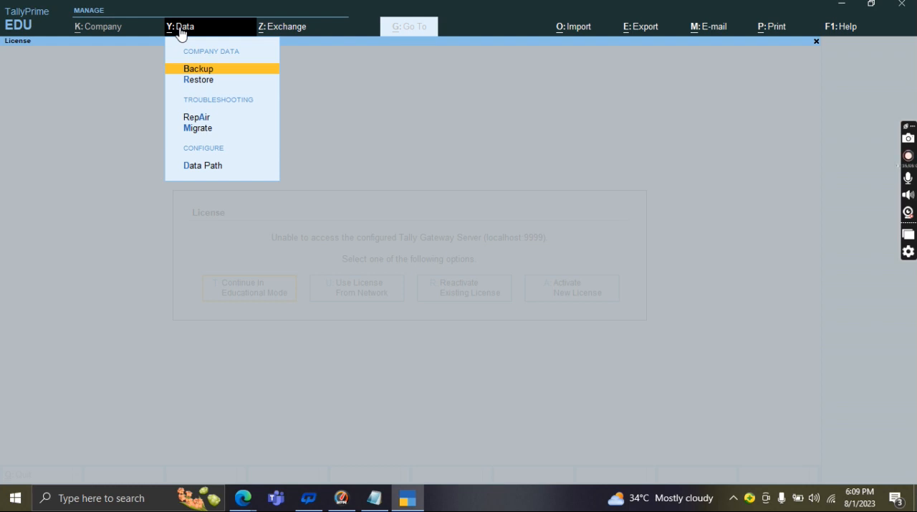
{"action": "mouse_move", "coordinate": [178, 54]}
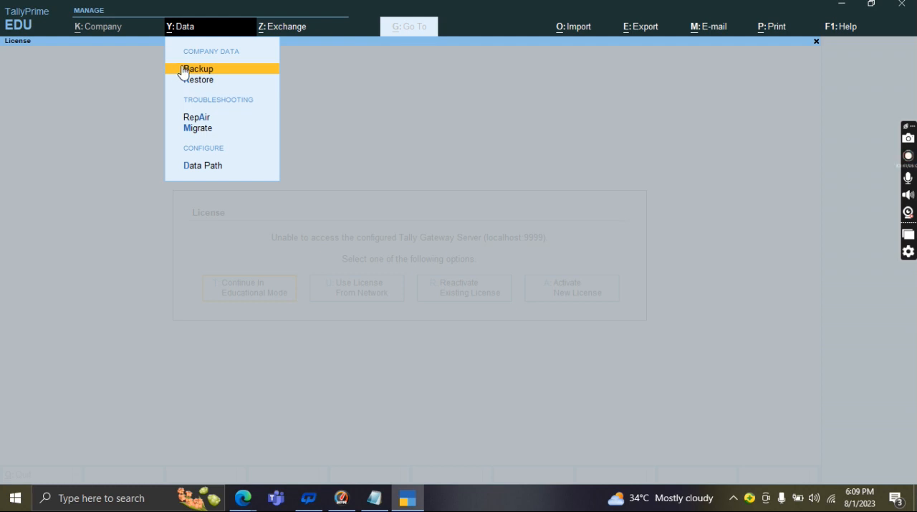
{"action": "mouse_move", "coordinate": [206, 73]}
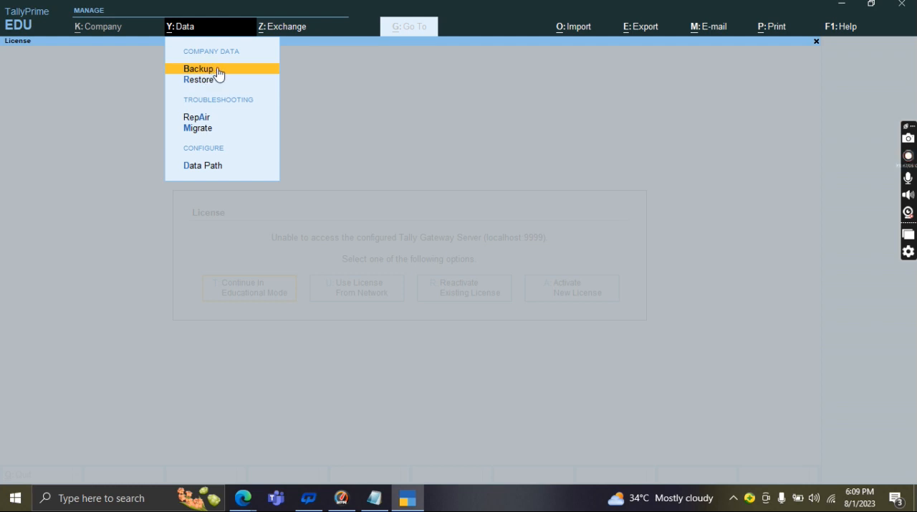
{"action": "mouse_move", "coordinate": [212, 81]}
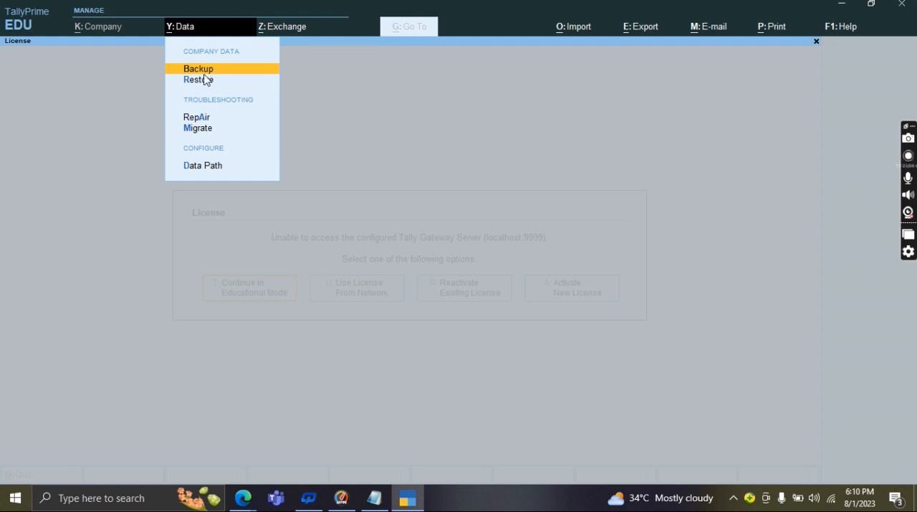
{"action": "mouse_move", "coordinate": [209, 85]}
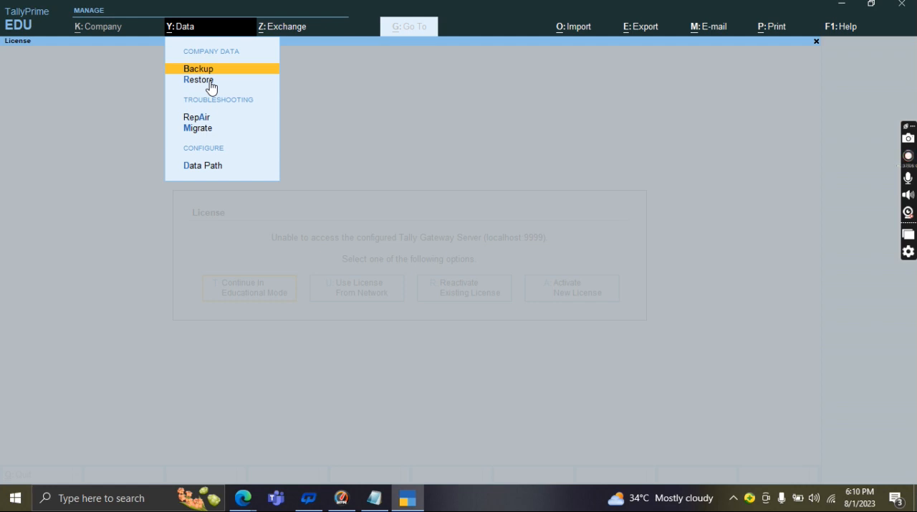
{"action": "left_click", "coordinate": [909, 155]}
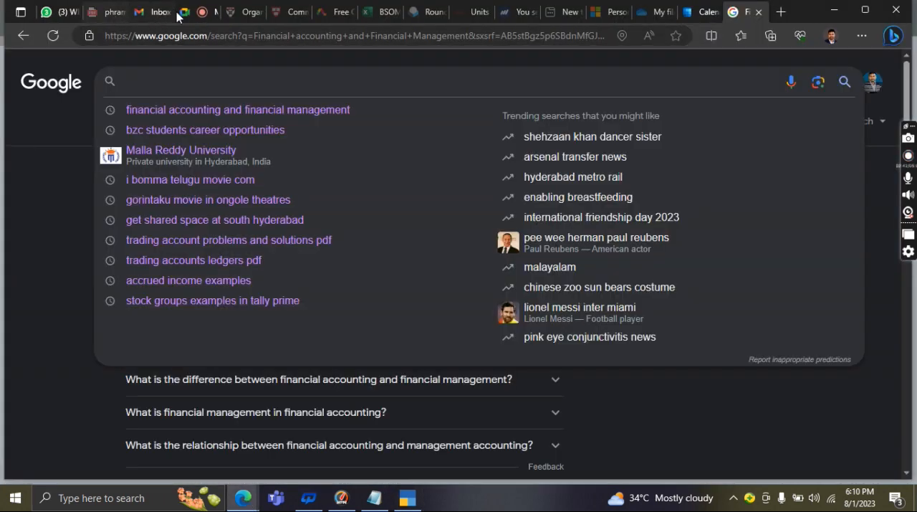
Admit the waiting participant into the Google Meet call
{"action": "left_click", "coordinate": [193, 12]}
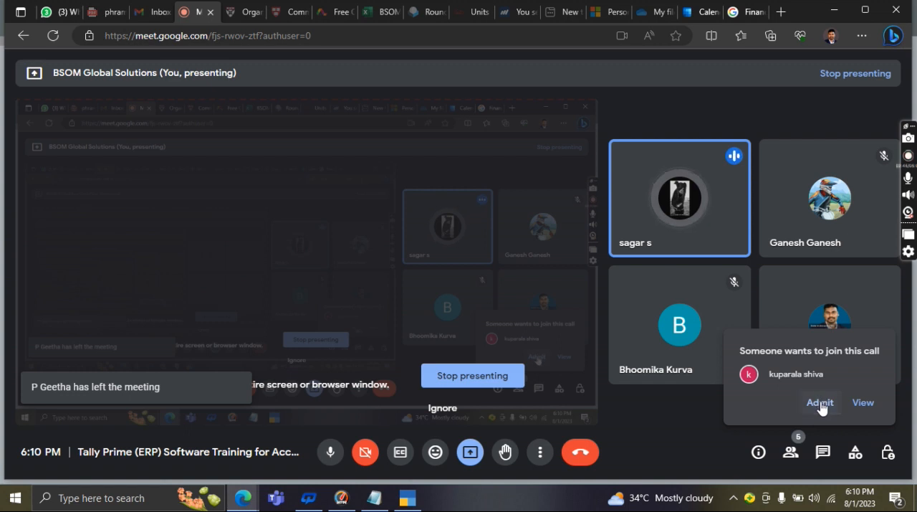
{"action": "left_click", "coordinate": [819, 401]}
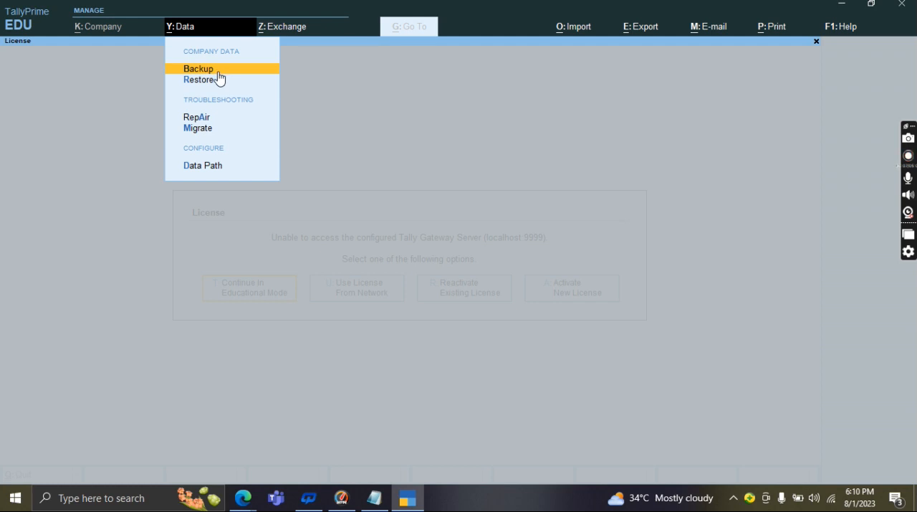
{"action": "mouse_move", "coordinate": [212, 124]}
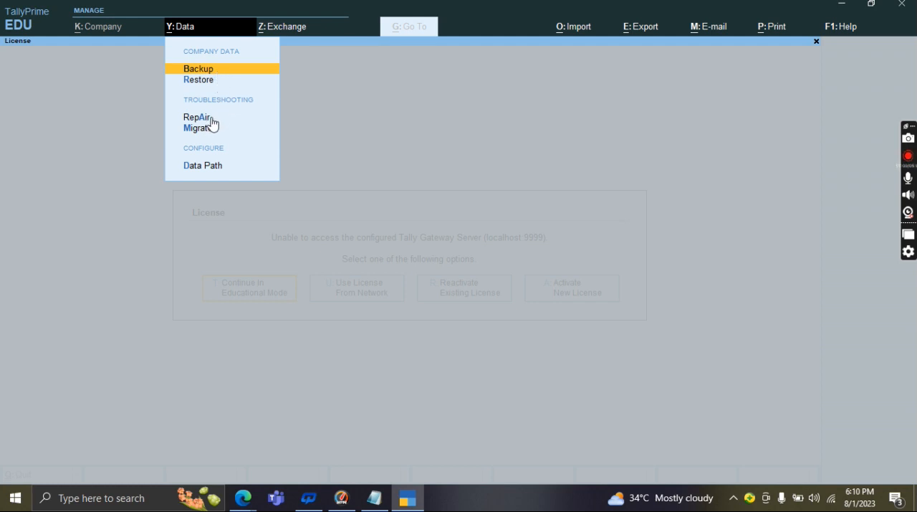
{"action": "mouse_move", "coordinate": [225, 119]}
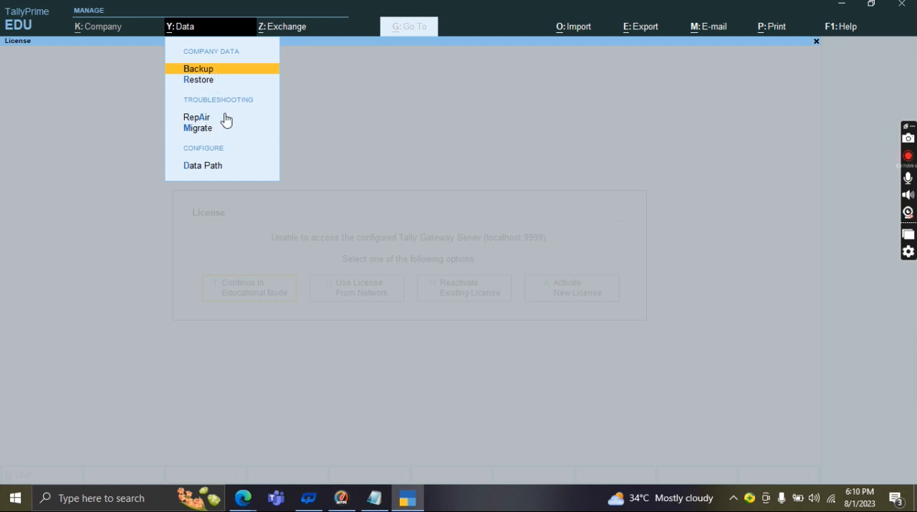
{"action": "mouse_move", "coordinate": [208, 136]}
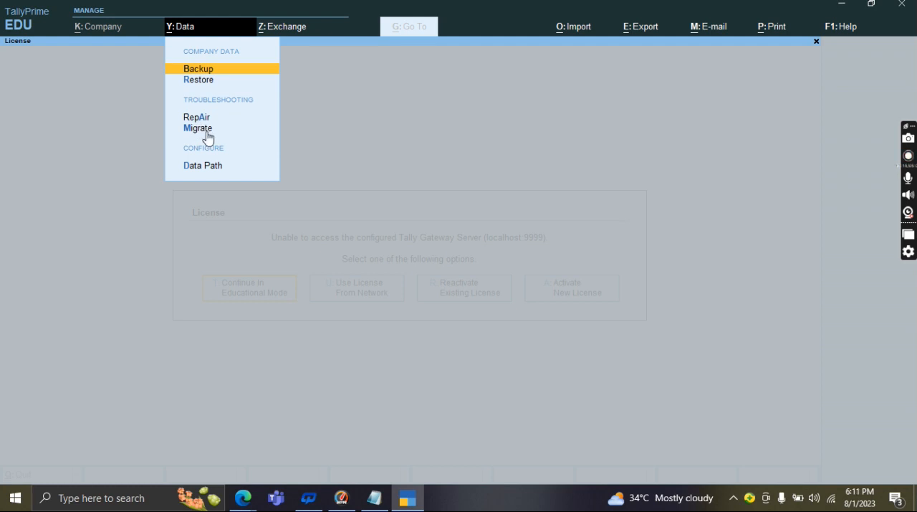
{"action": "mouse_move", "coordinate": [203, 124]}
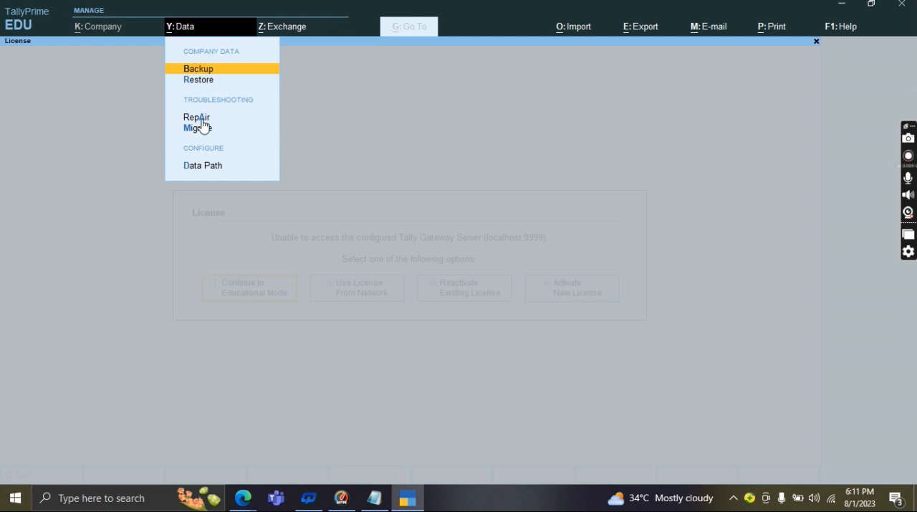
{"action": "left_click", "coordinate": [907, 155]}
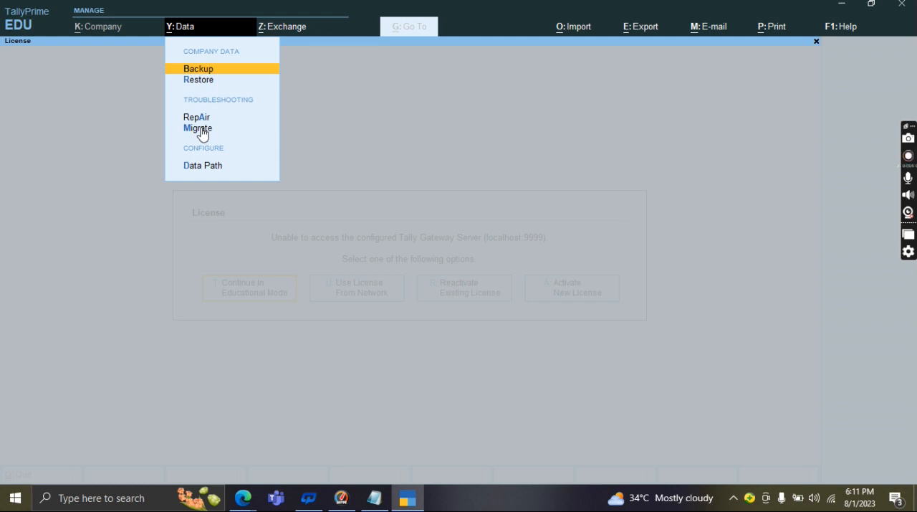
{"action": "left_click", "coordinate": [909, 155]}
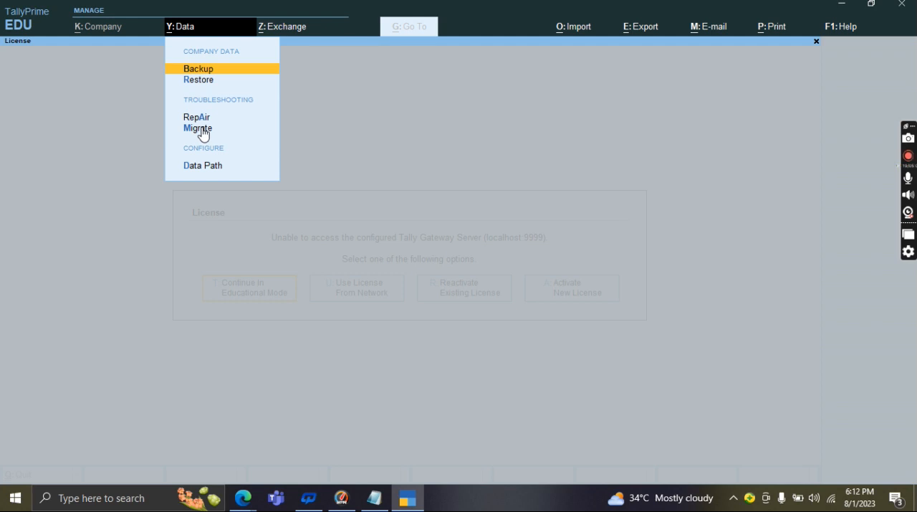
{"action": "mouse_move", "coordinate": [203, 136]}
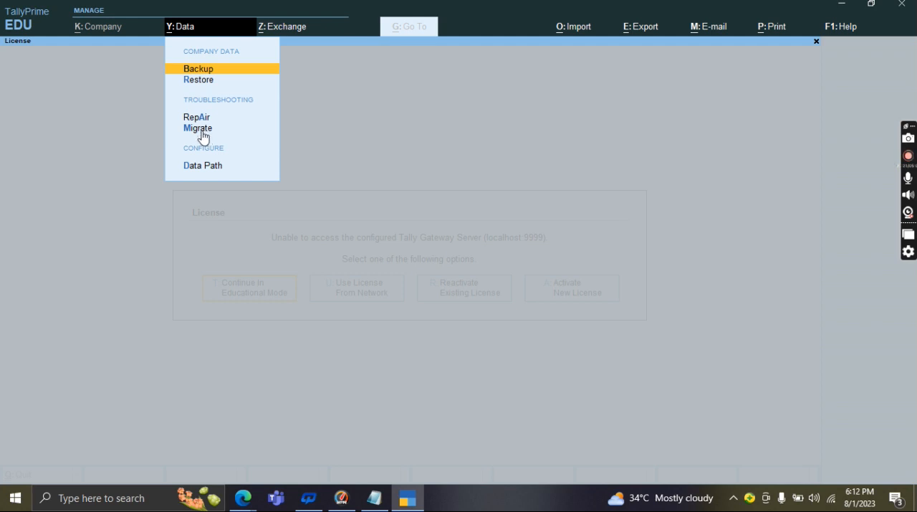